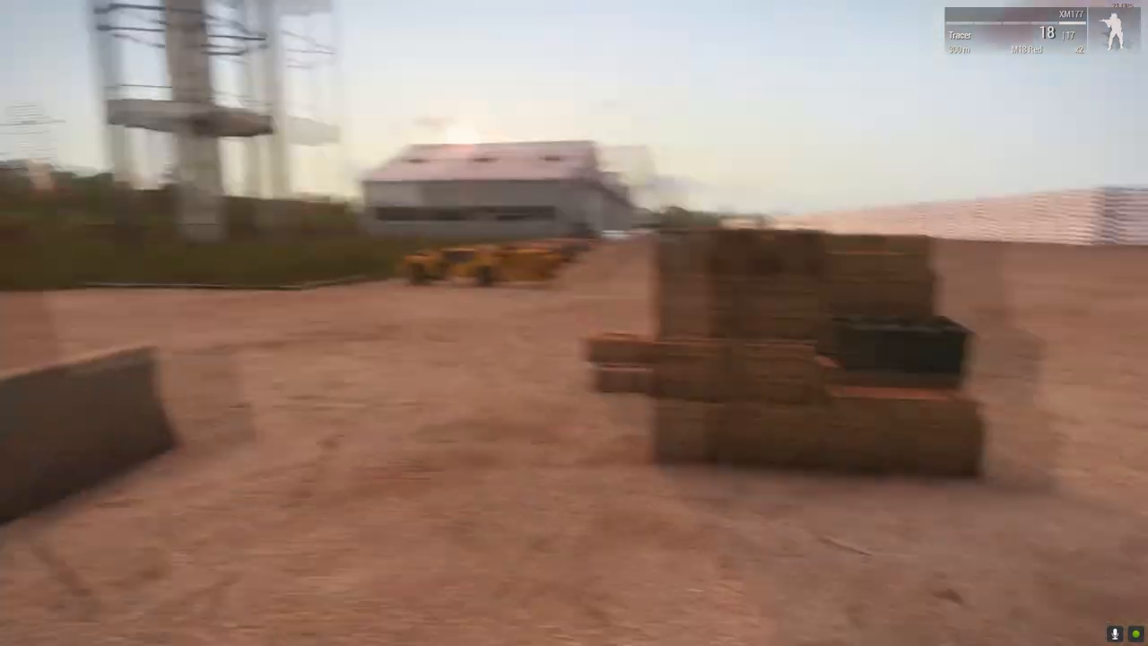
{"action": "mouse_move", "coordinate": [574, 323]}
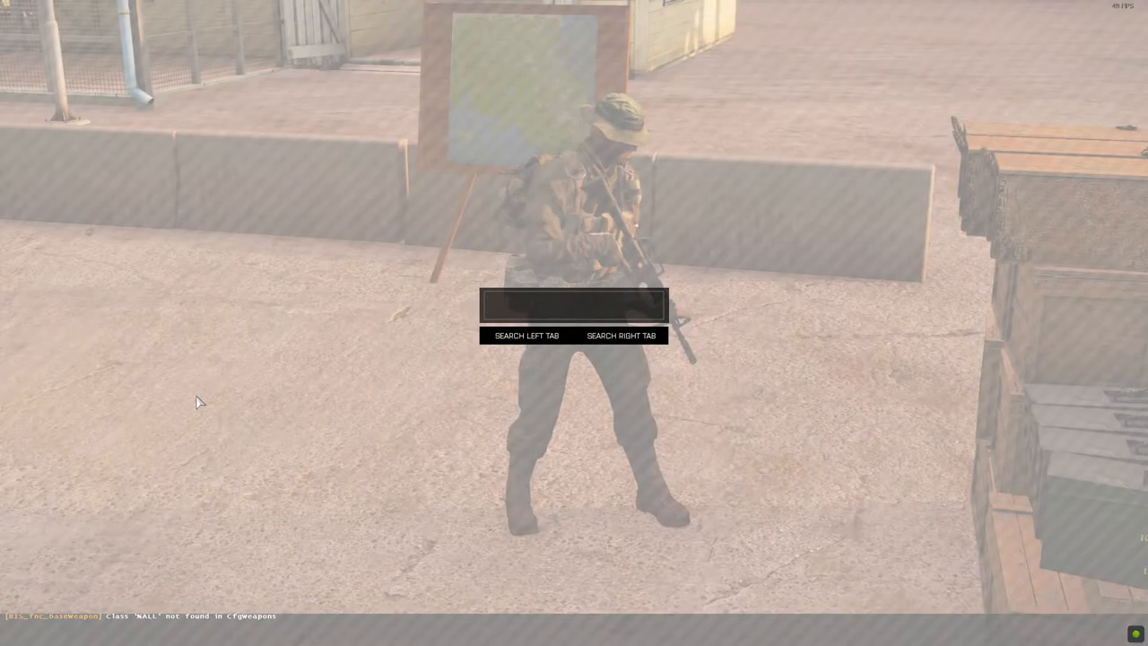
Search the Arsenal for parachute gear by entering 'PARACH'.
{"action": "type", "text": "PARACH"}
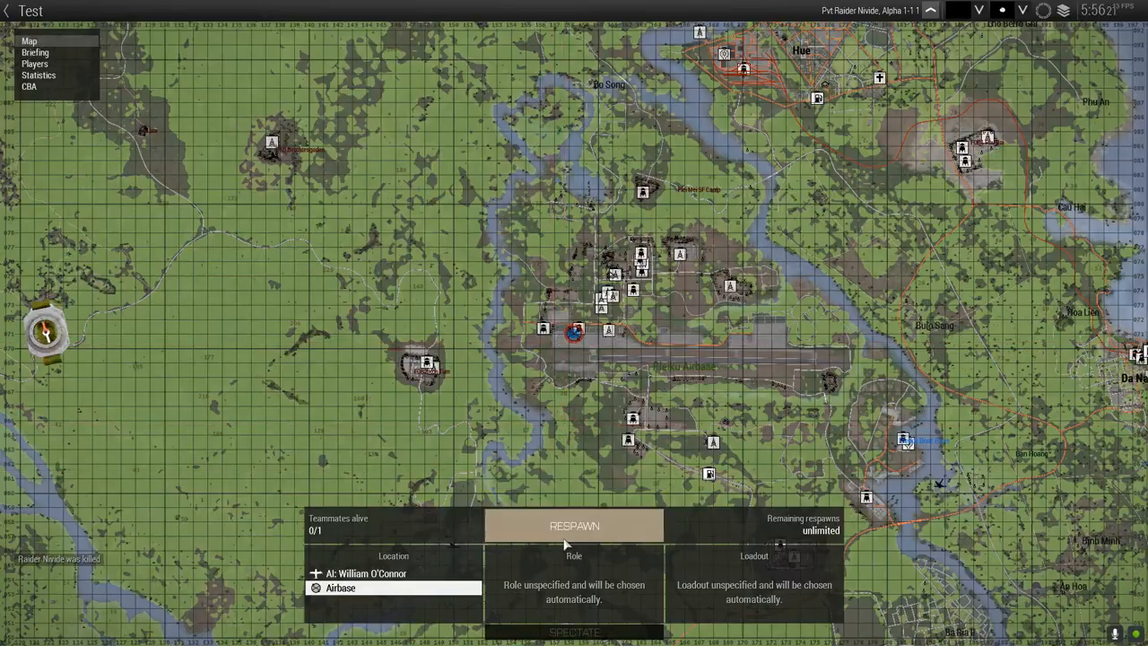
Pick the aircraft in the respawn Location list and respawn there.
{"action": "left_click", "coordinate": [574, 523]}
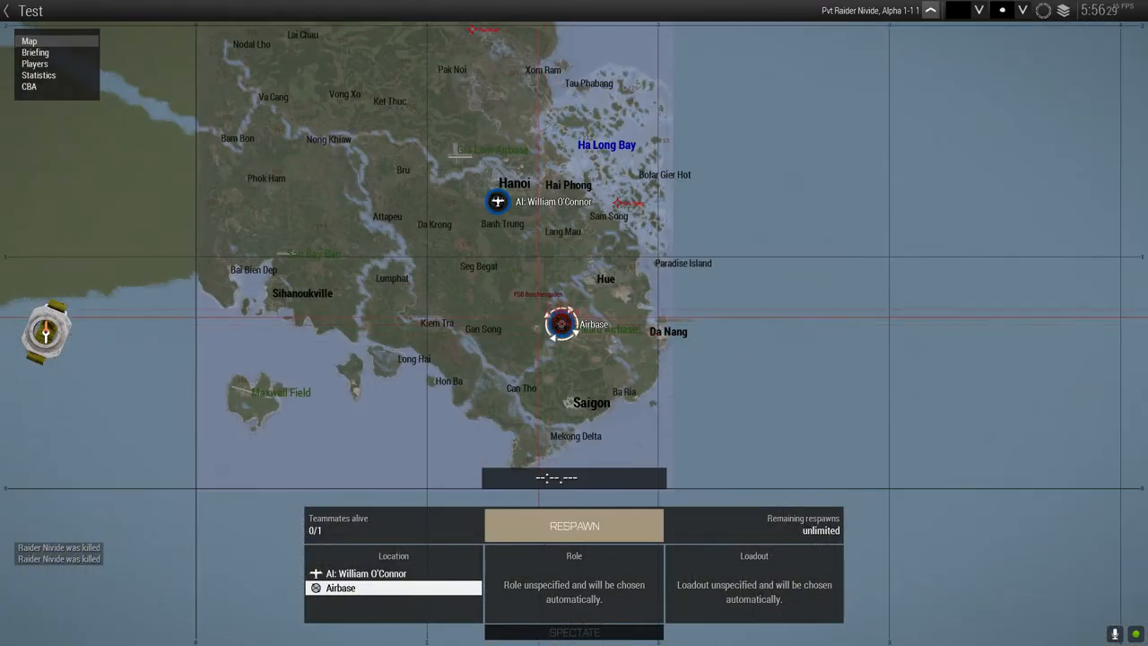
{"action": "left_click", "coordinate": [367, 574]}
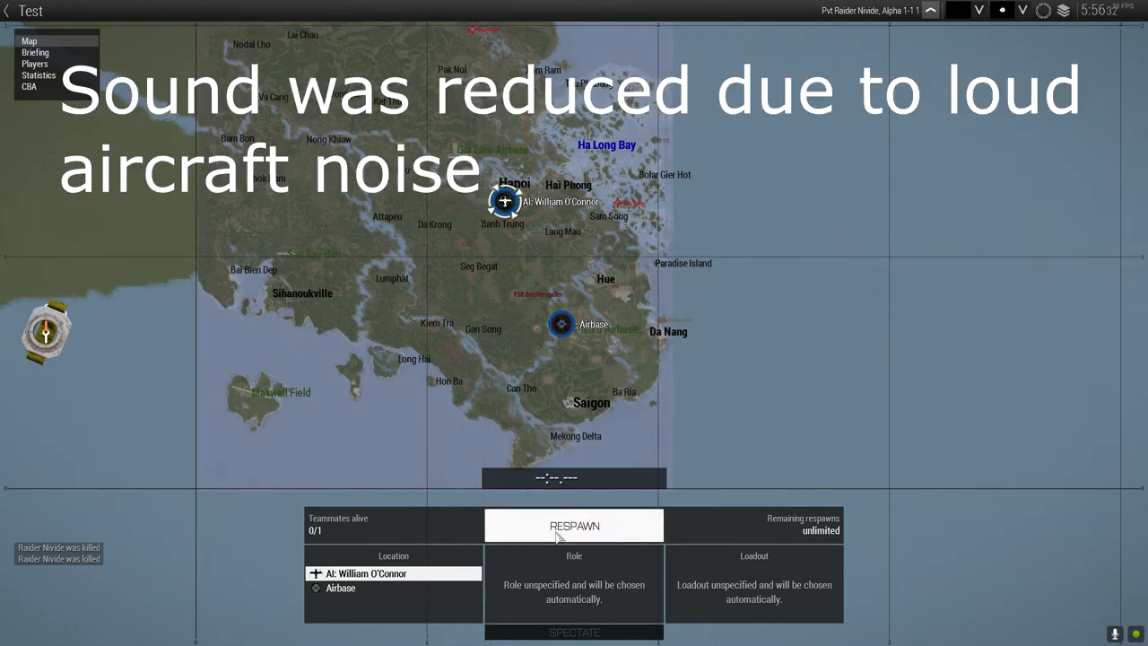
{"action": "left_click", "coordinate": [573, 525]}
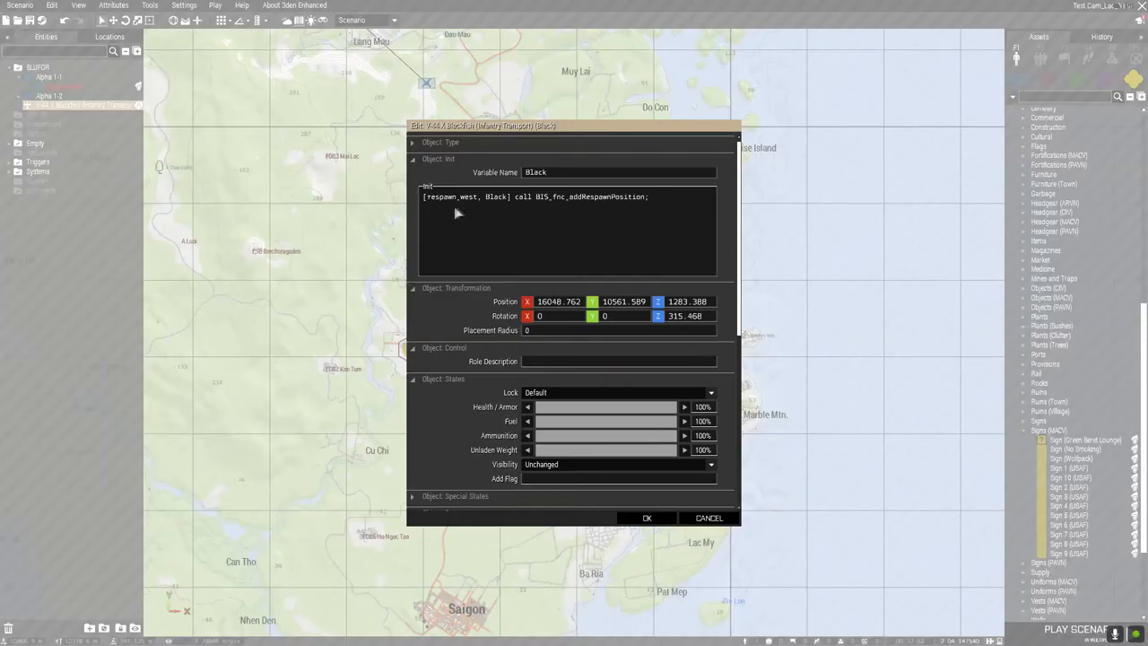
{"action": "mouse_move", "coordinate": [480, 191]}
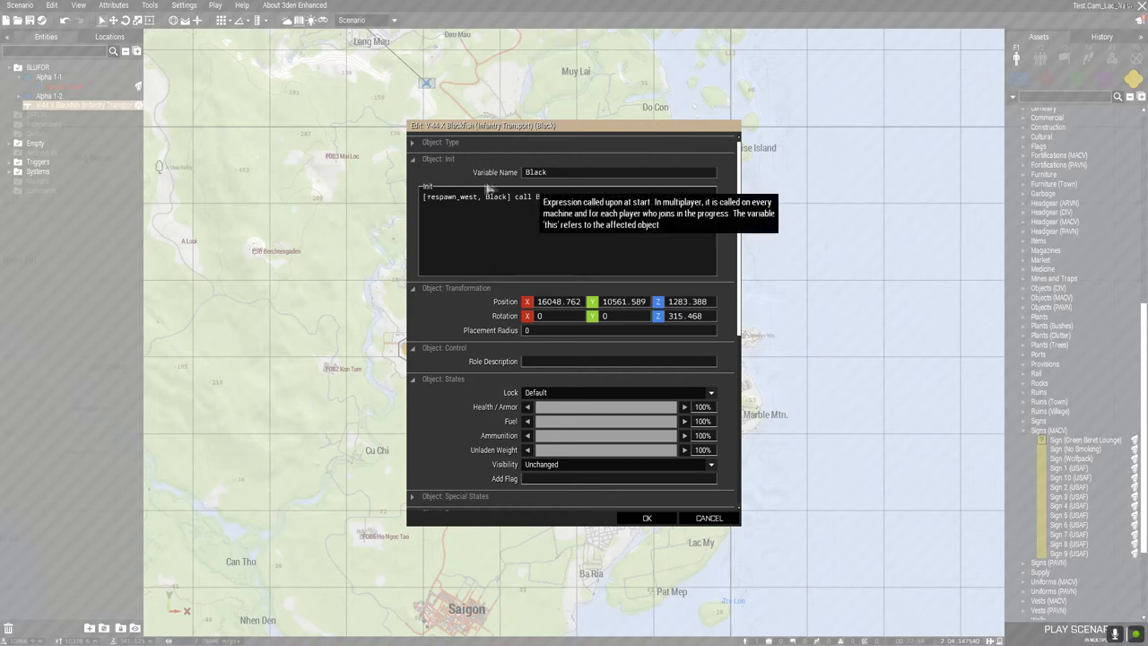
{"action": "mouse_move", "coordinate": [680, 206]}
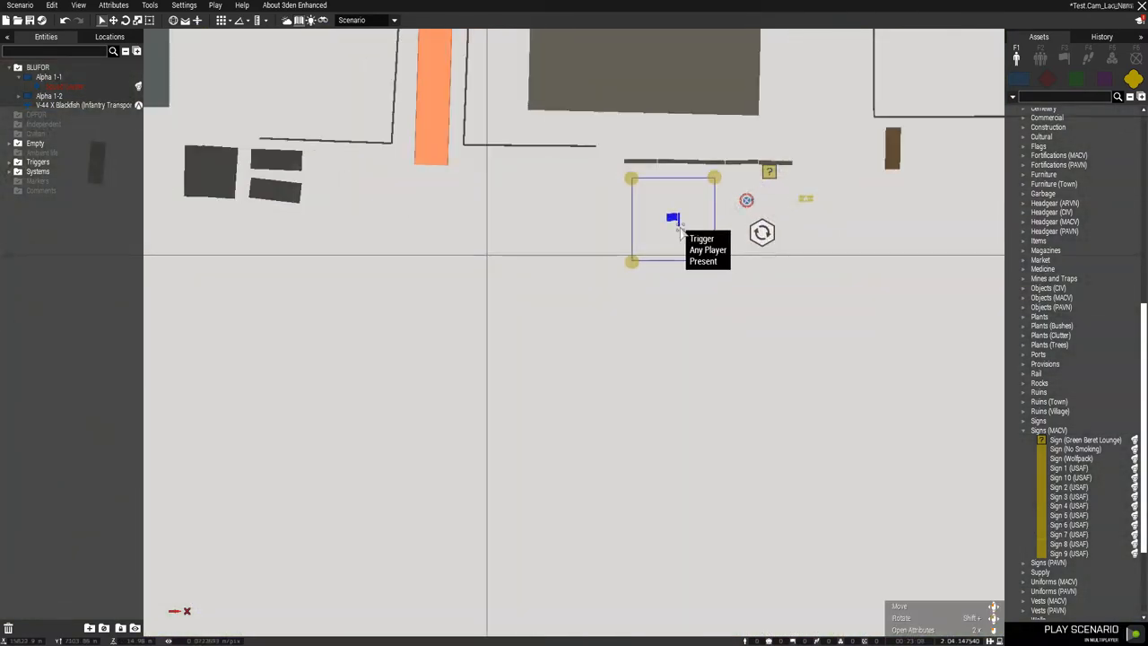
{"action": "double_click", "coordinate": [671, 218]}
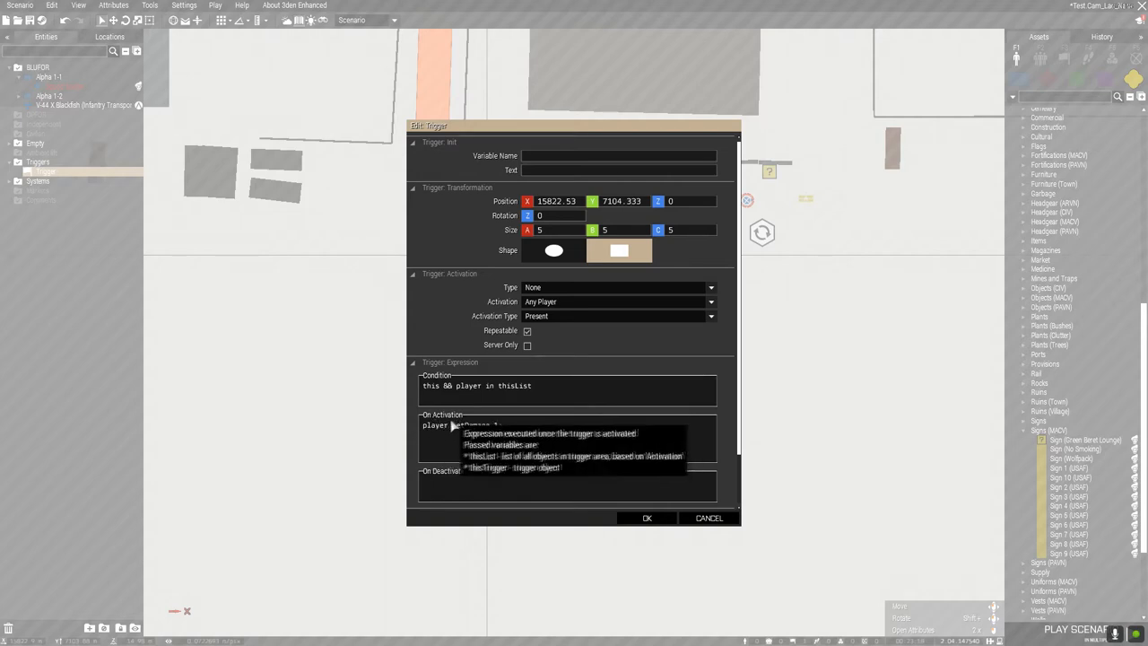
{"action": "mouse_move", "coordinate": [455, 434]}
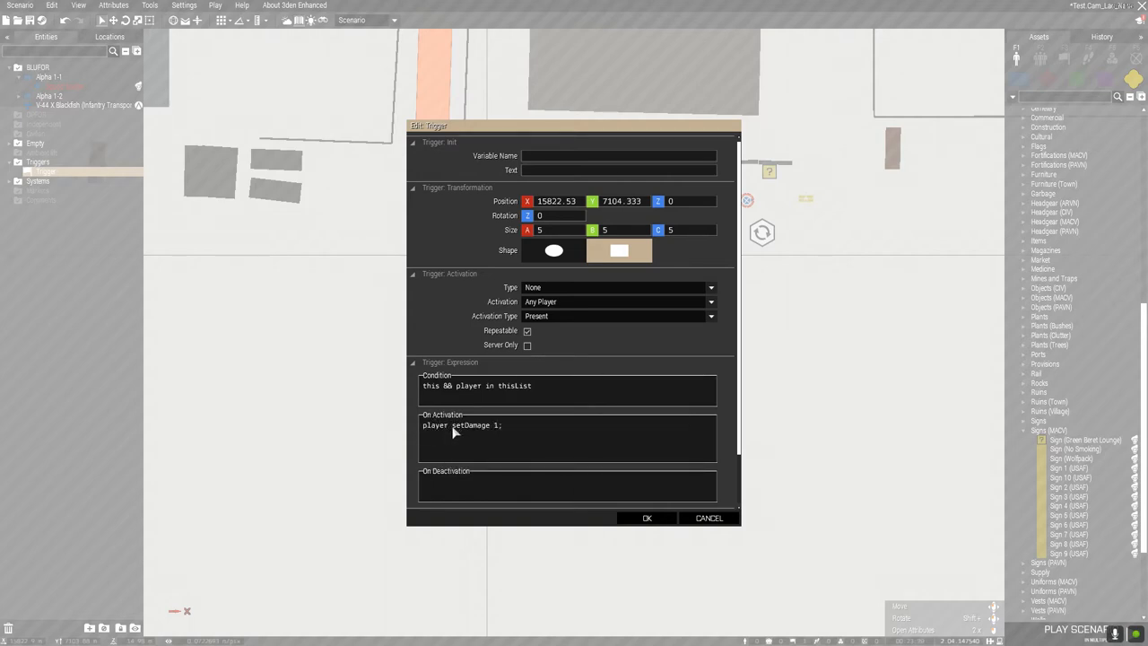
{"action": "mouse_move", "coordinate": [439, 432]}
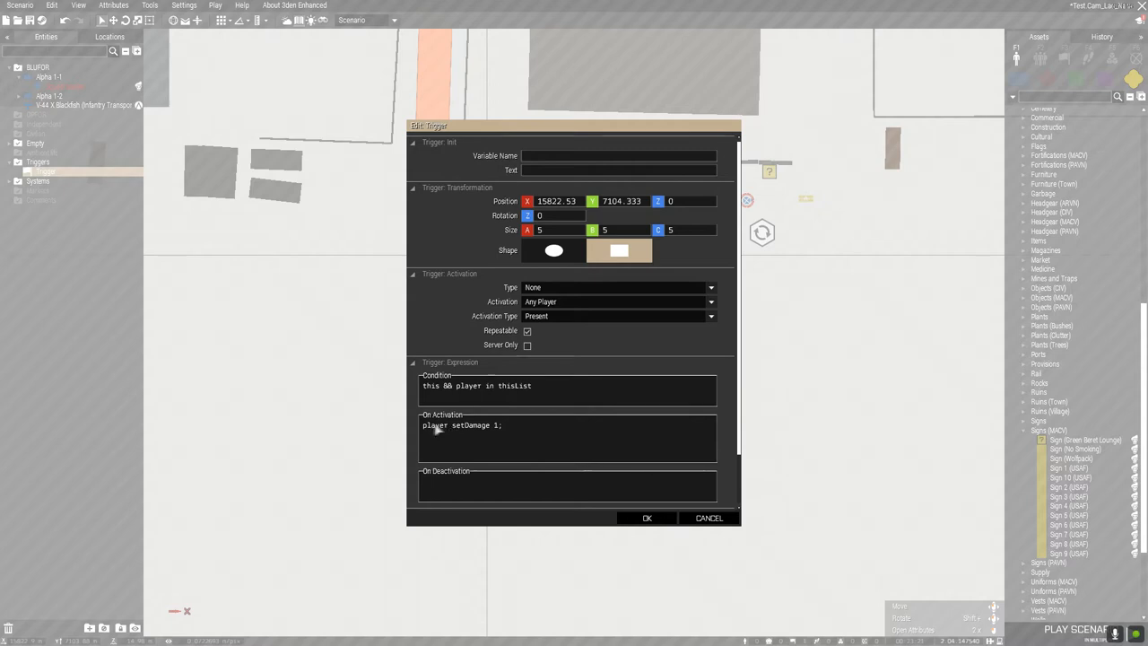
{"action": "mouse_move", "coordinate": [464, 429]}
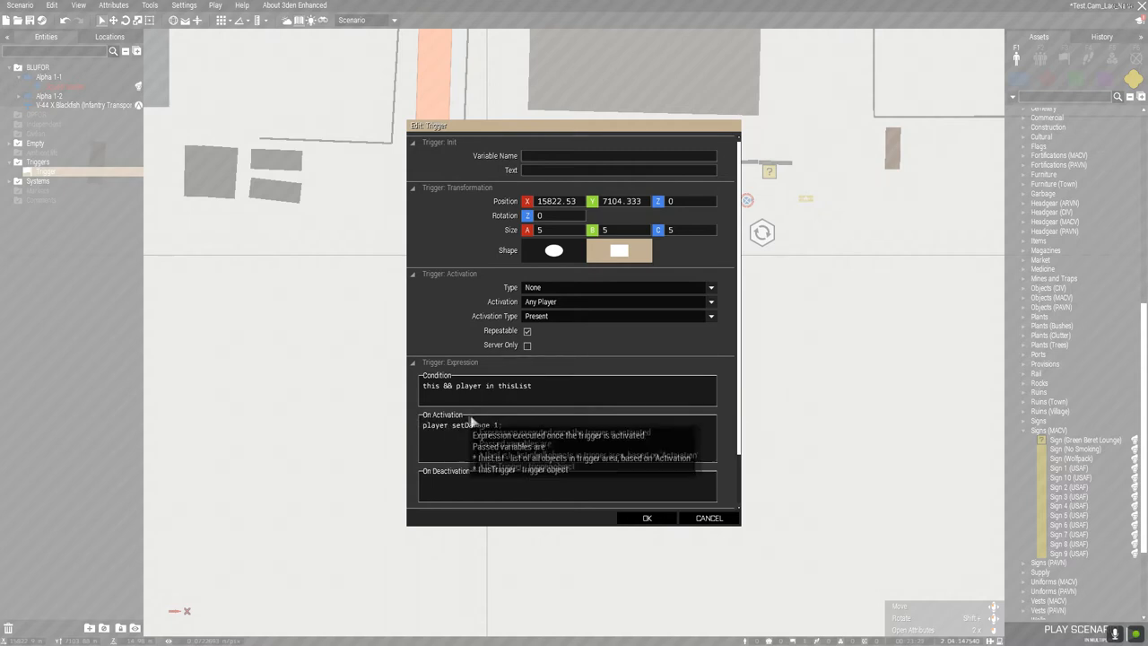
{"action": "mouse_move", "coordinate": [610, 492]}
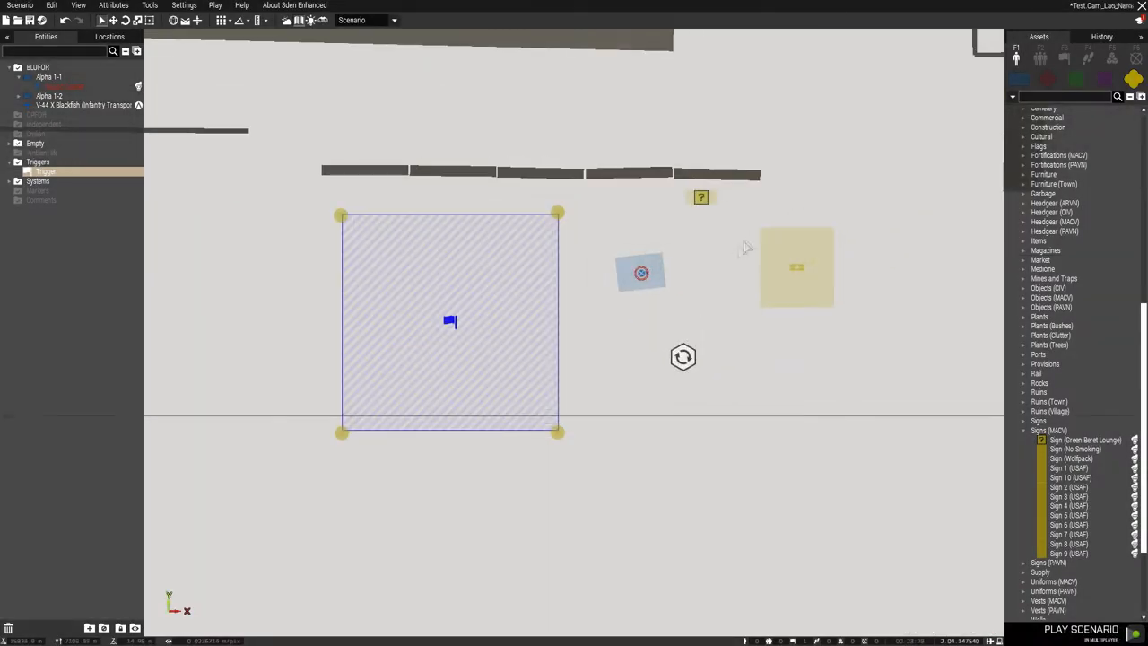
{"action": "mouse_move", "coordinate": [734, 277]}
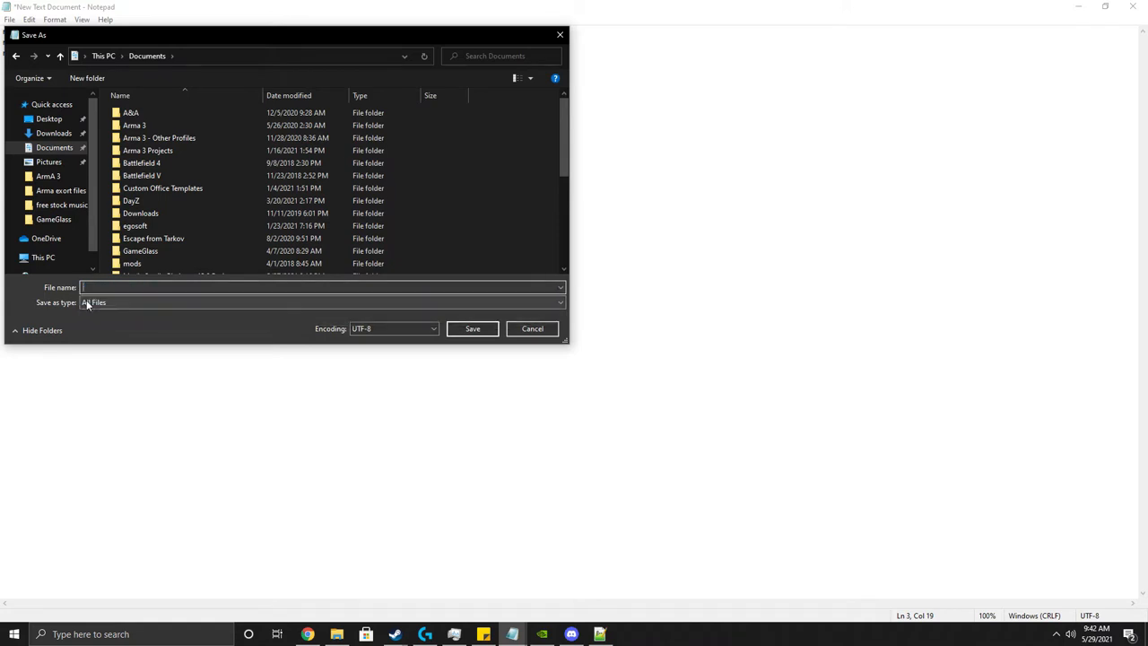
Name the file Description.ext, dismiss the save dialog, and return to the document.
{"action": "type", "text": "d"}
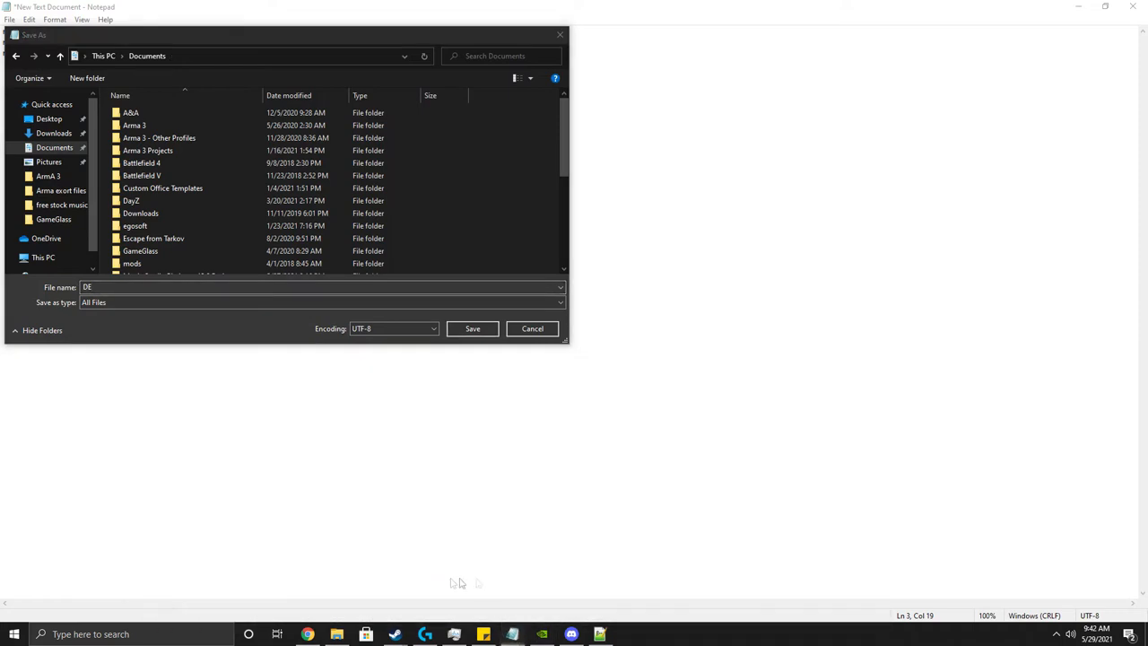
{"action": "mouse_move", "coordinate": [485, 254]}
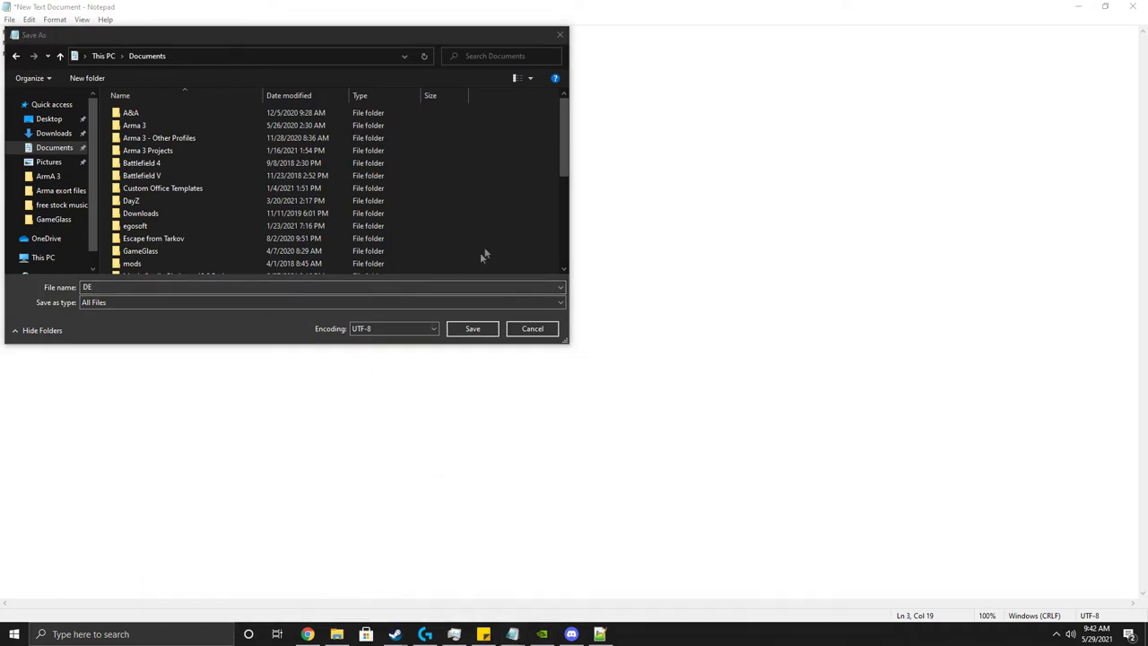
{"action": "mouse_move", "coordinate": [279, 67]}
{"action": "type", "text": "escrip"}
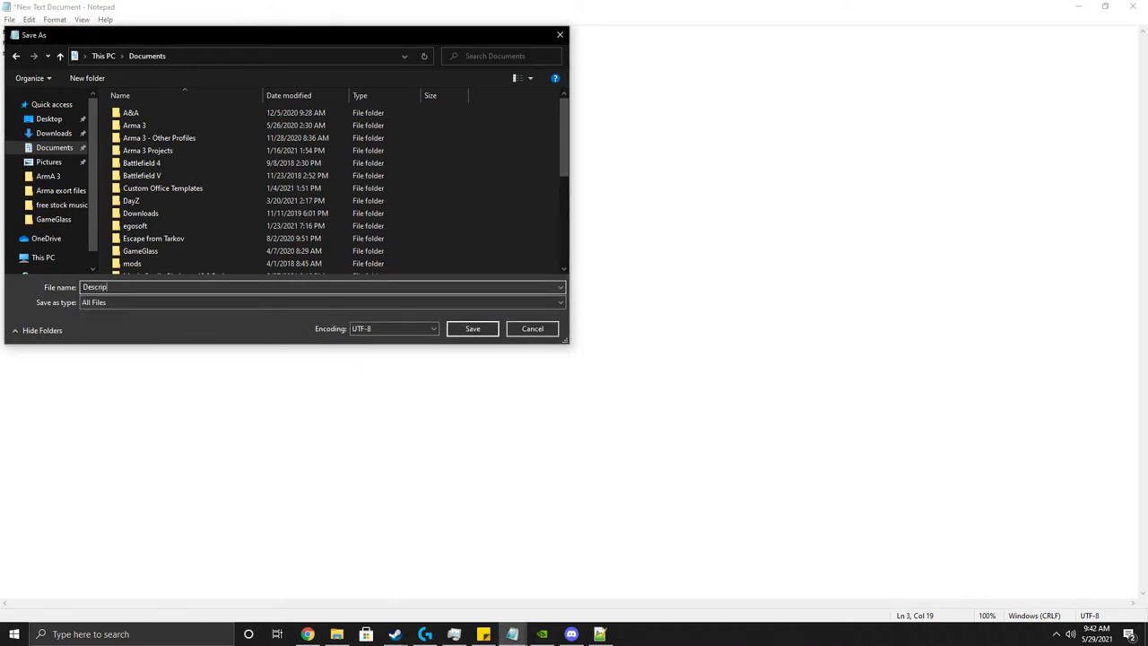
{"action": "type", "text": "tion"}
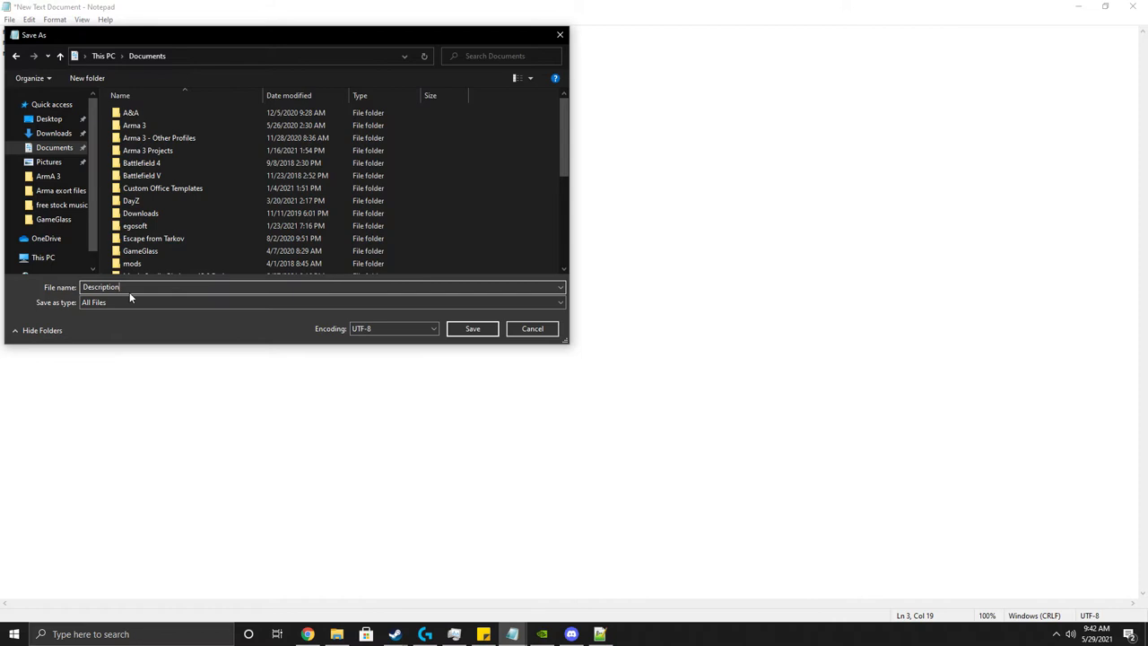
{"action": "type", "text": ".extr"}
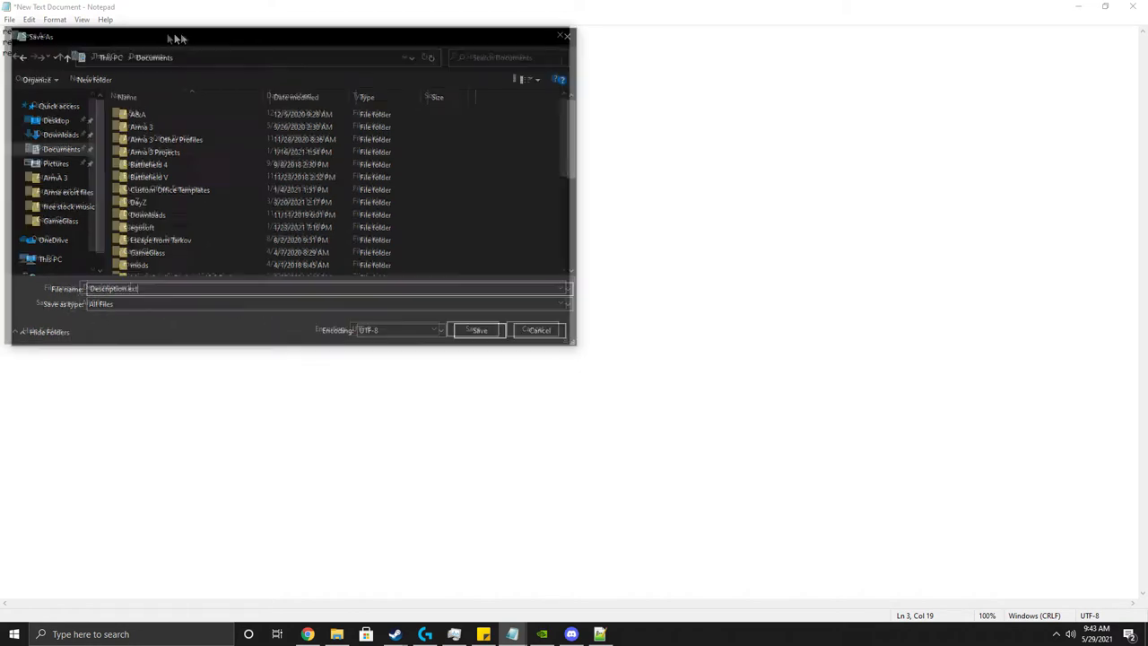
{"action": "left_click_drag", "start_coordinate": [175, 37], "coordinate": [475, 58]}
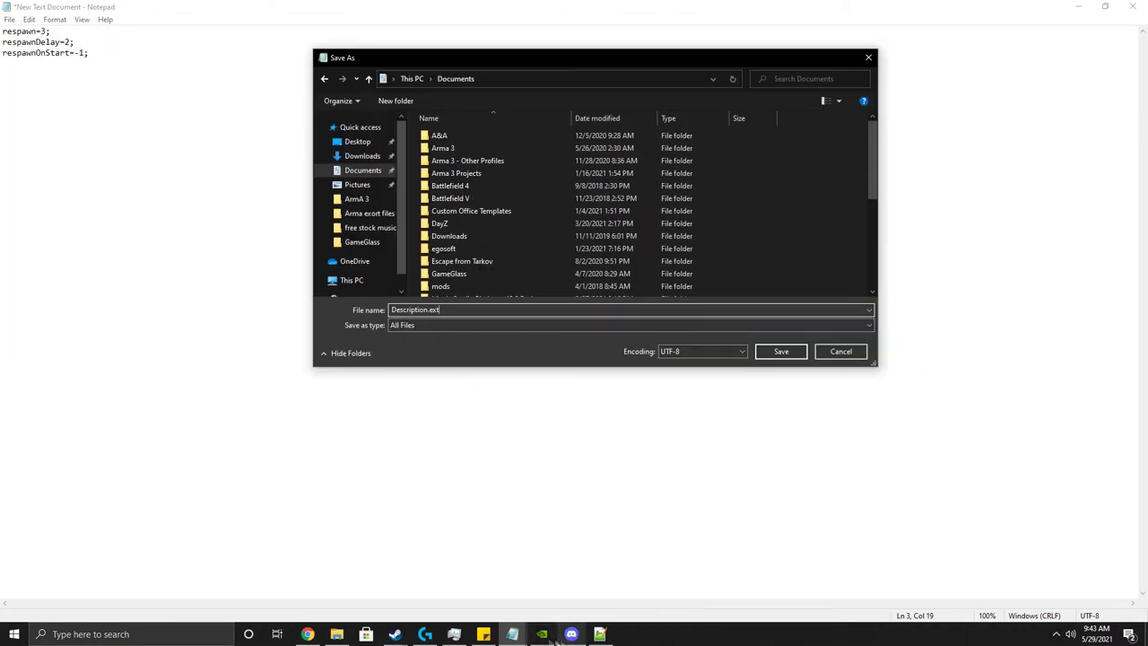
{"action": "left_click", "coordinate": [840, 351]}
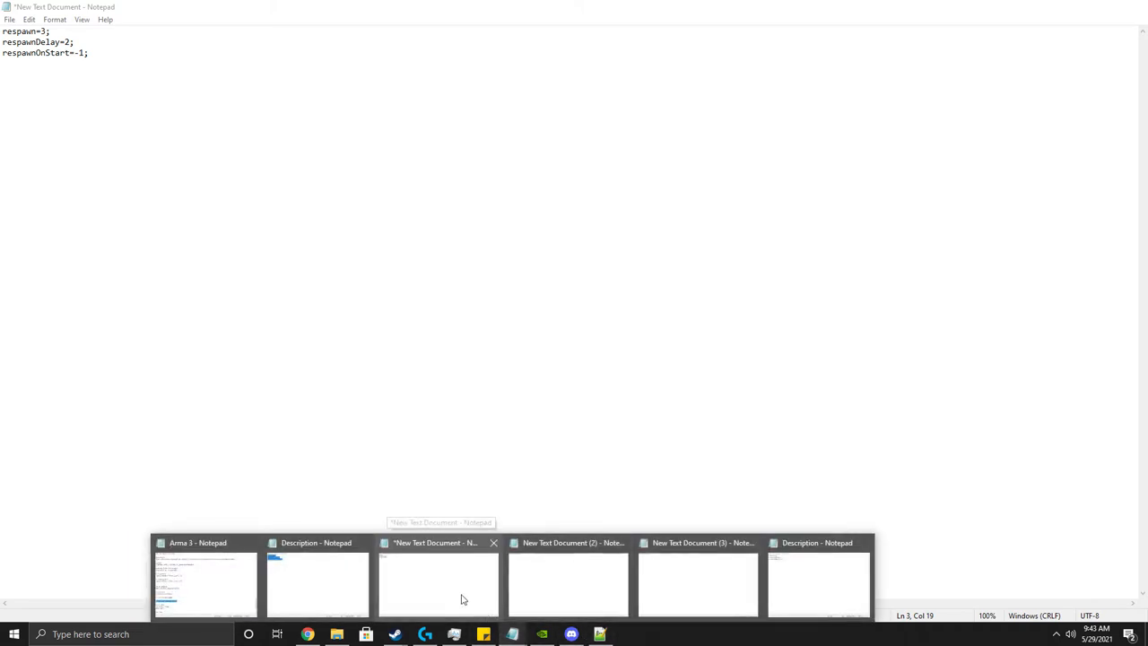
{"action": "left_click", "coordinate": [464, 599]}
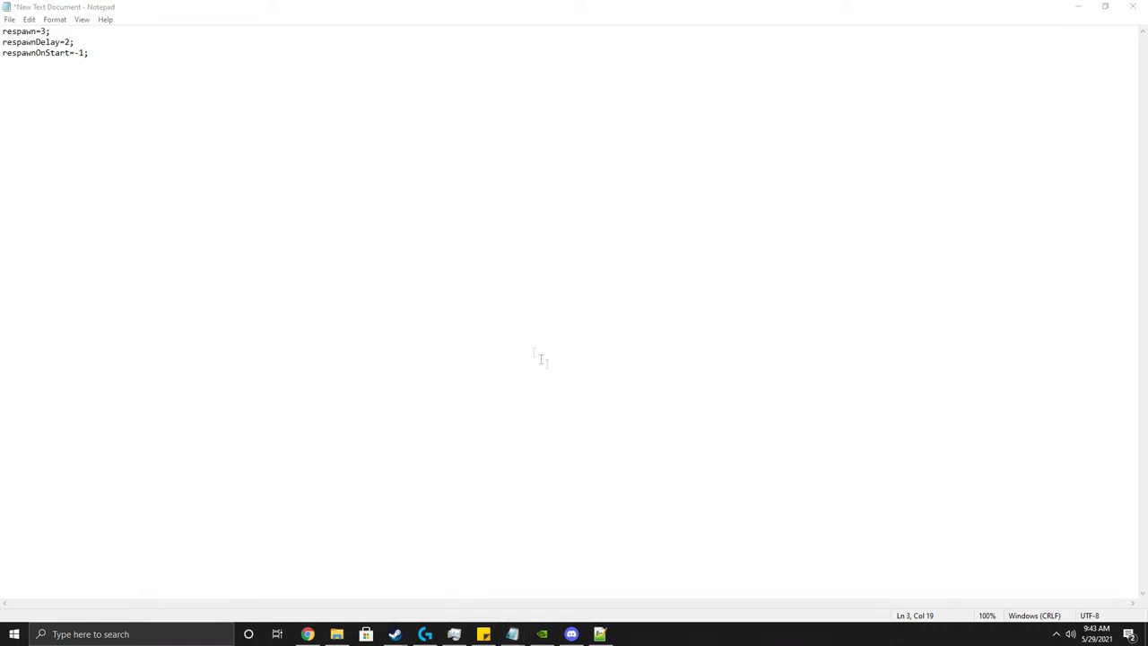
{"action": "mouse_move", "coordinate": [508, 632]}
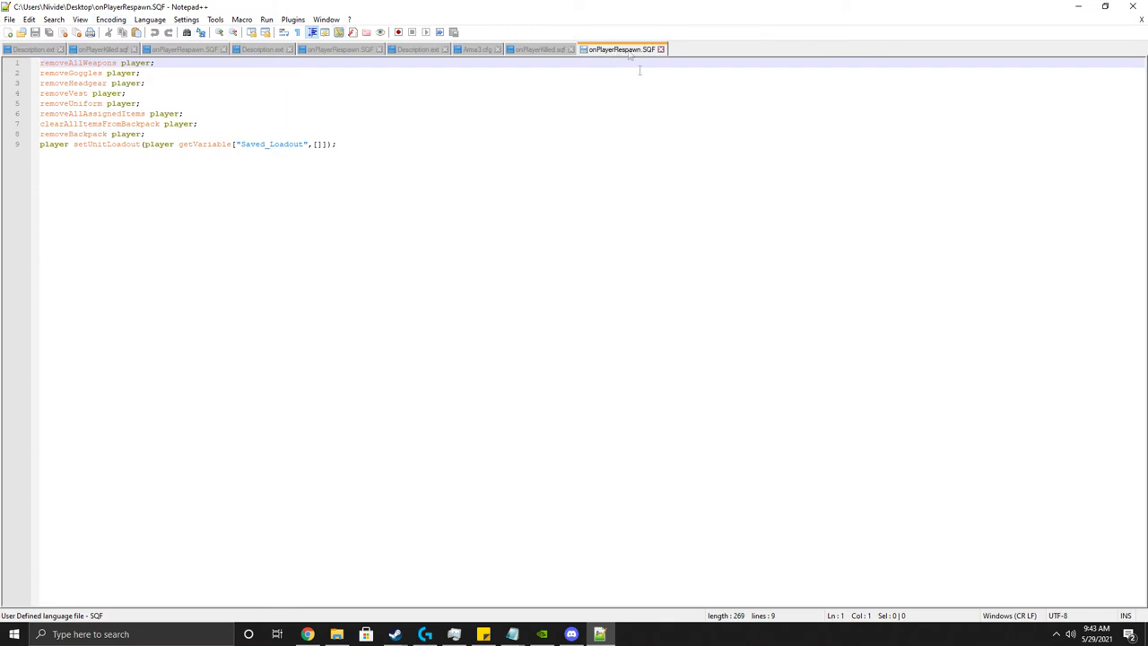
{"action": "mouse_move", "coordinate": [649, 119]}
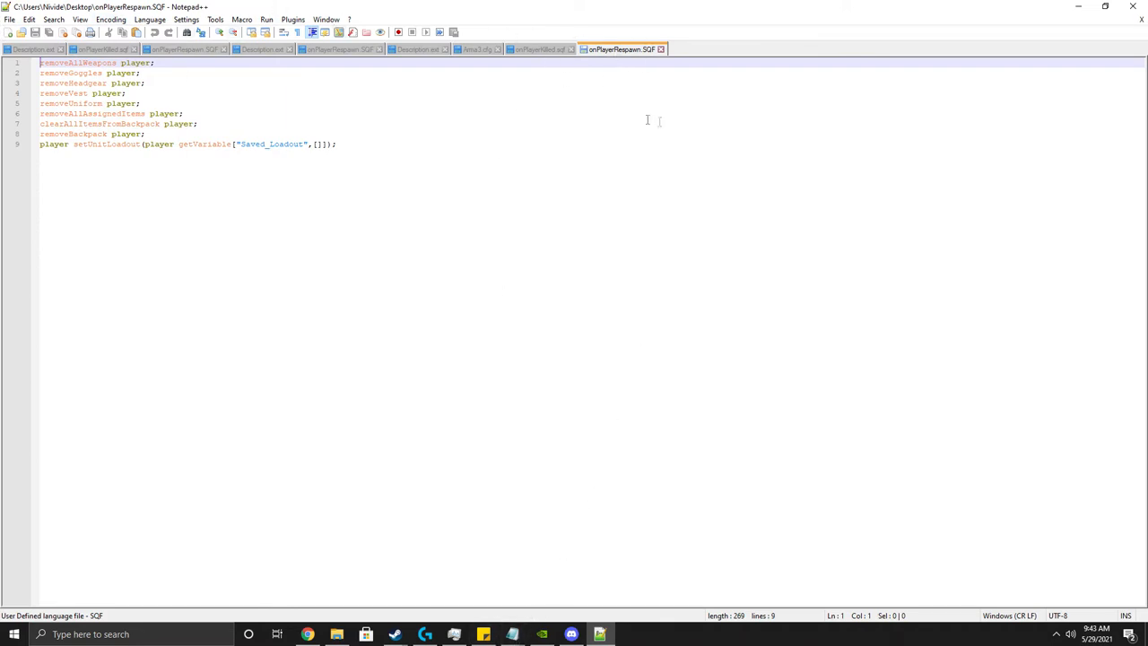
{"action": "mouse_move", "coordinate": [619, 49]}
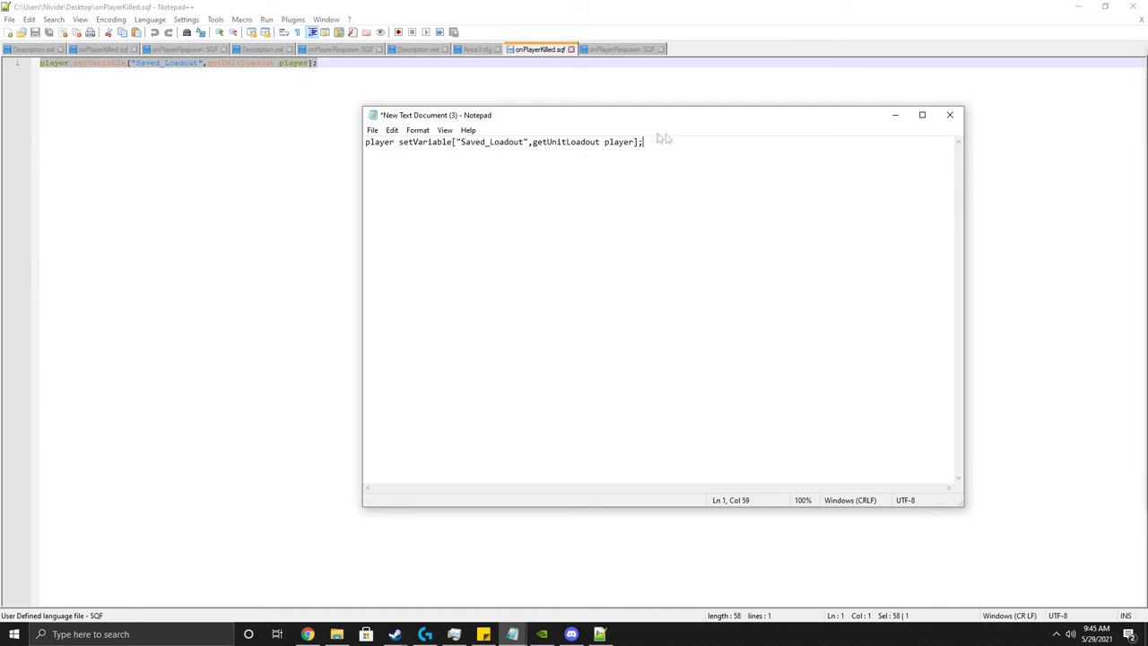
{"action": "left_click", "coordinate": [372, 130]}
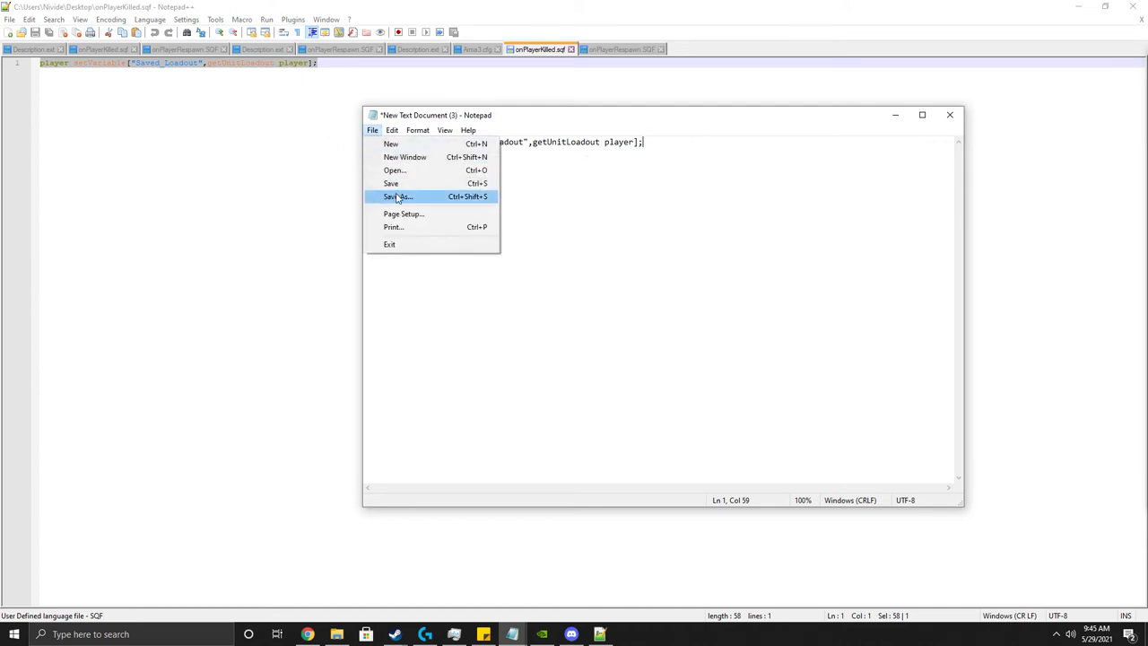
{"action": "left_click", "coordinate": [398, 197]}
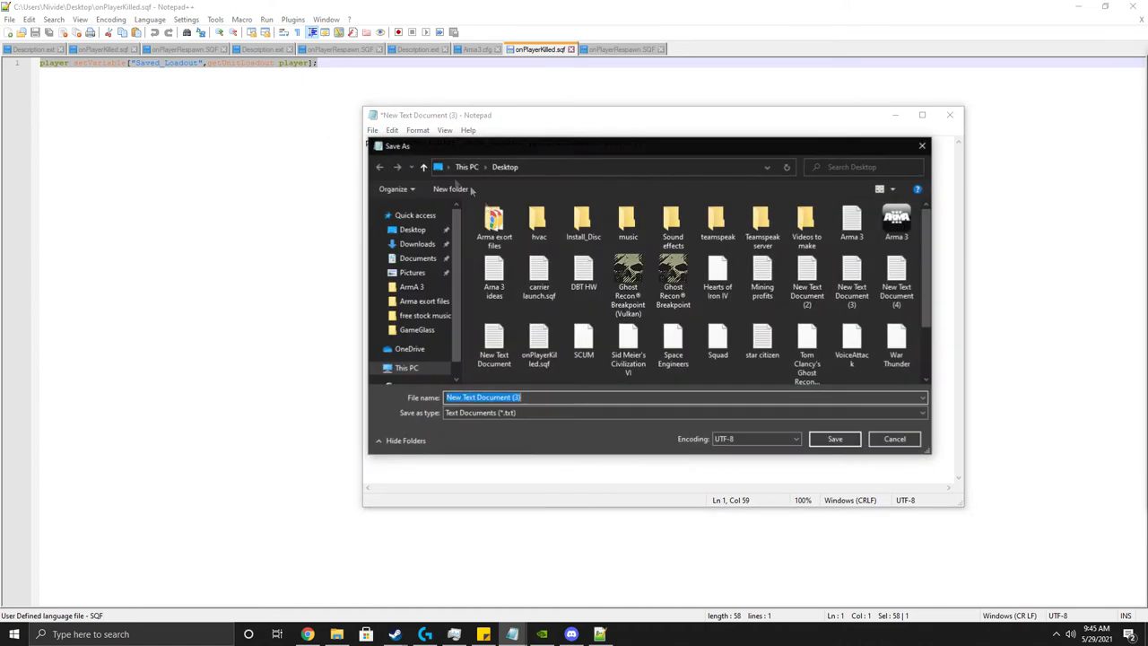
{"action": "left_click", "coordinate": [417, 258]}
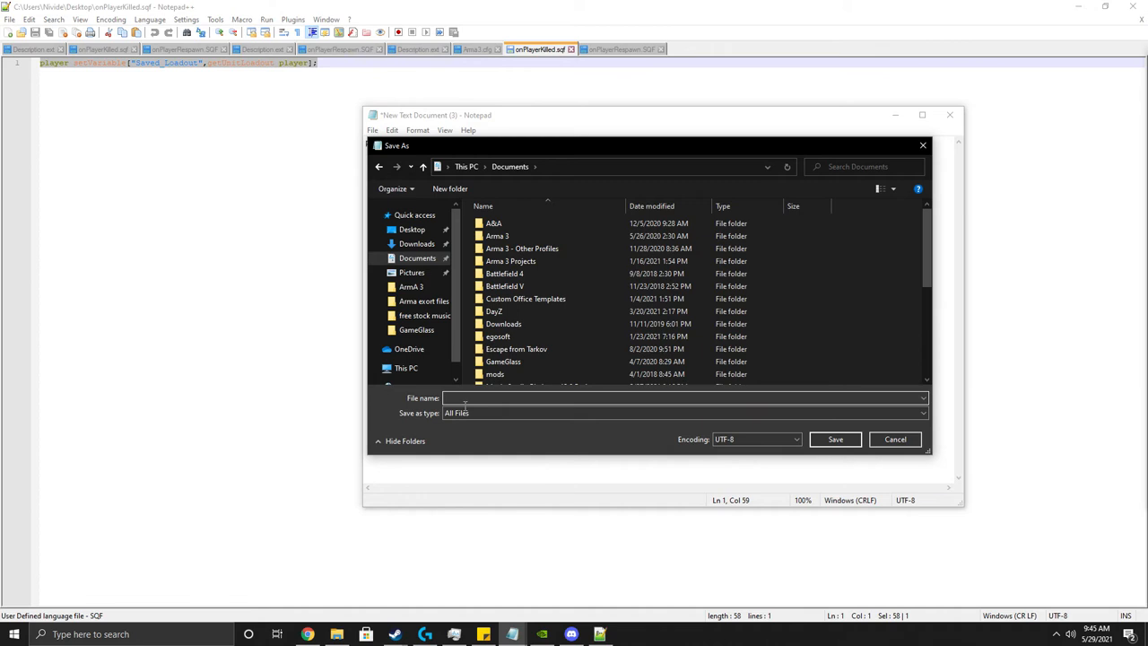
{"action": "type", "text": "onpl"}
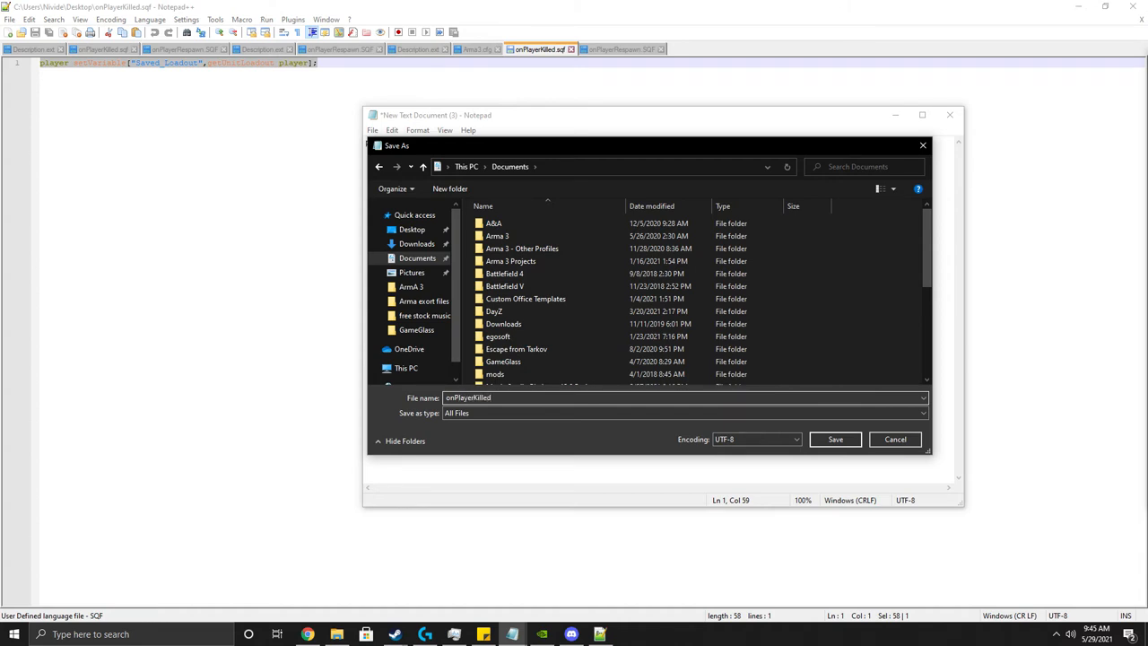
{"action": "type", "text": ".sql"}
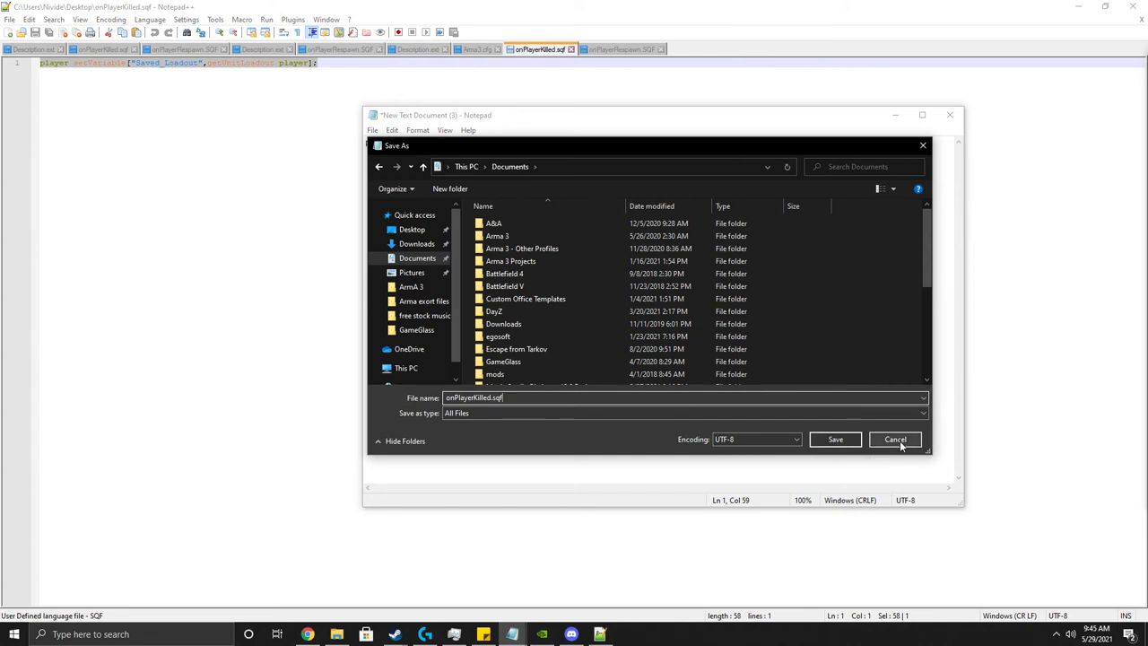
{"action": "left_click", "coordinate": [896, 439]}
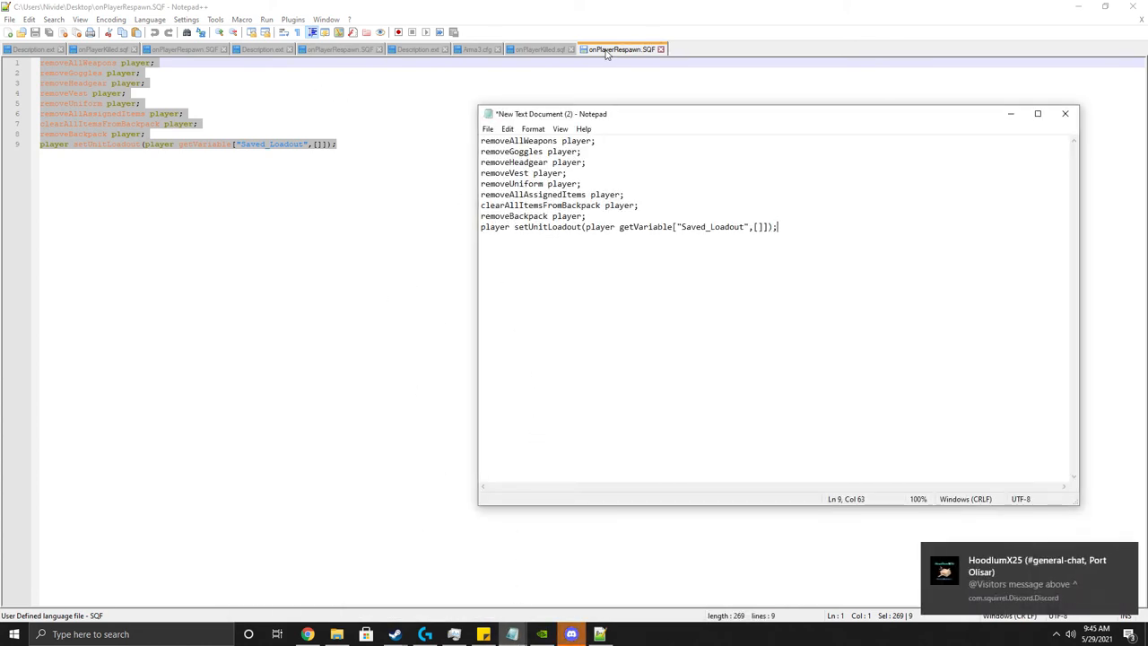
{"action": "mouse_move", "coordinate": [607, 51]}
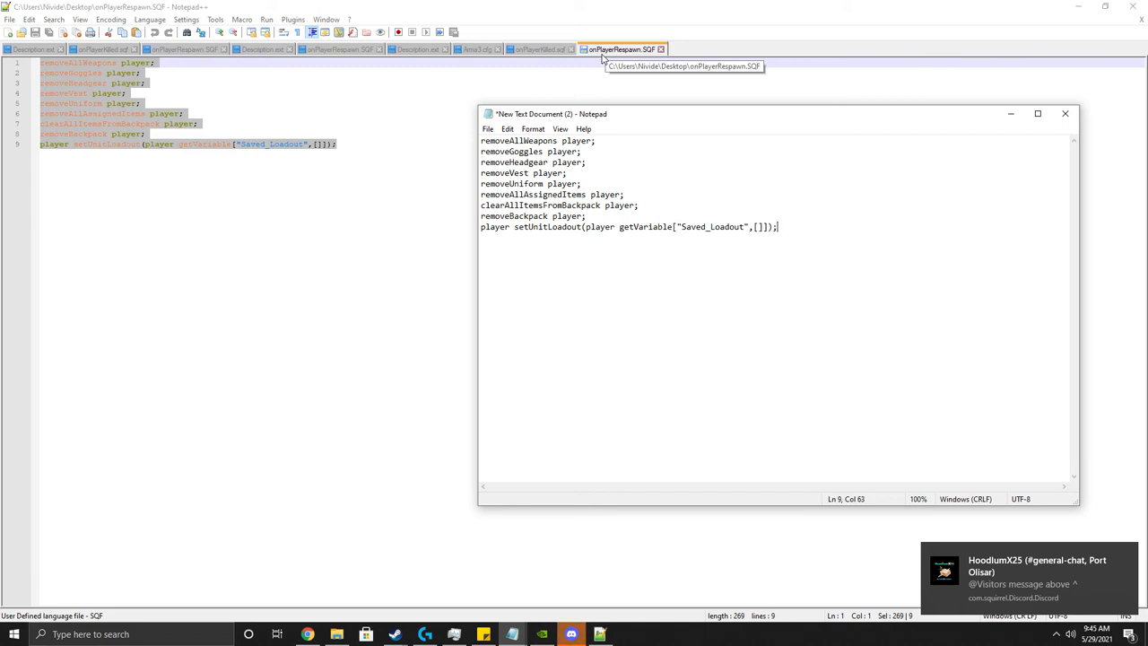
{"action": "mouse_move", "coordinate": [623, 49]}
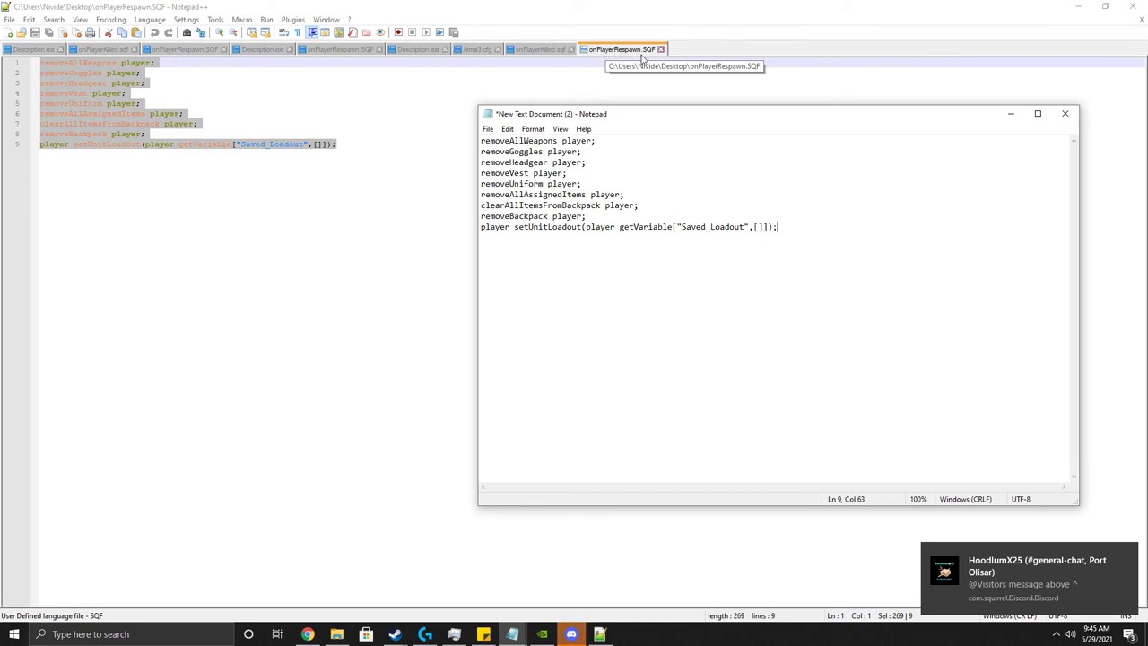
{"action": "left_click", "coordinate": [804, 231]}
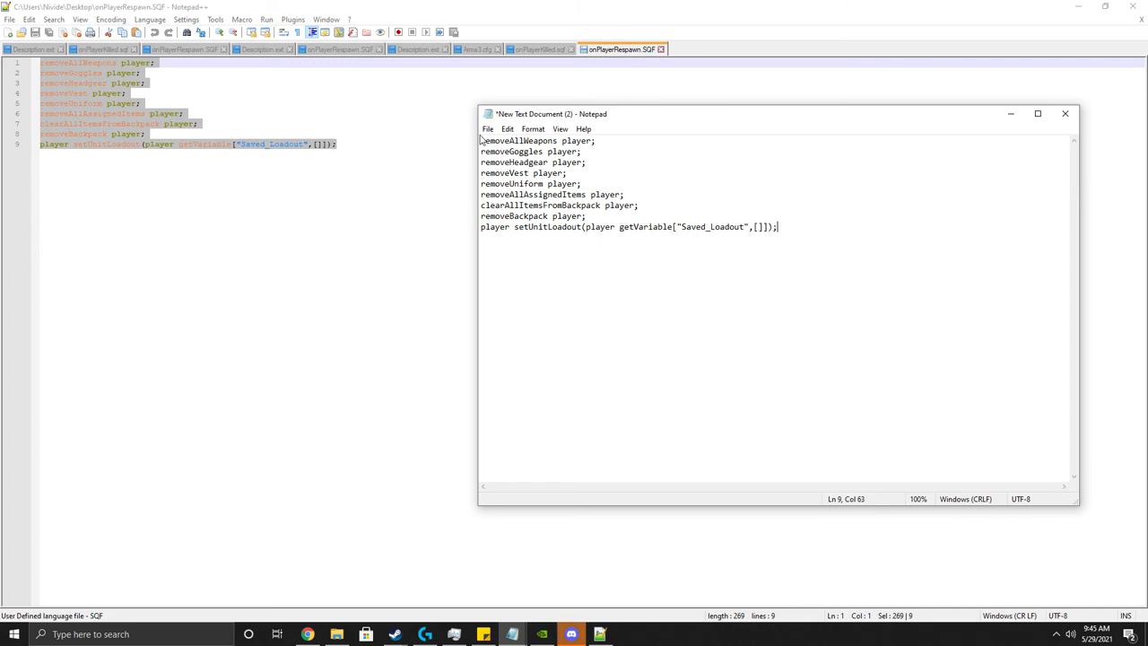
{"action": "mouse_move", "coordinate": [479, 150]}
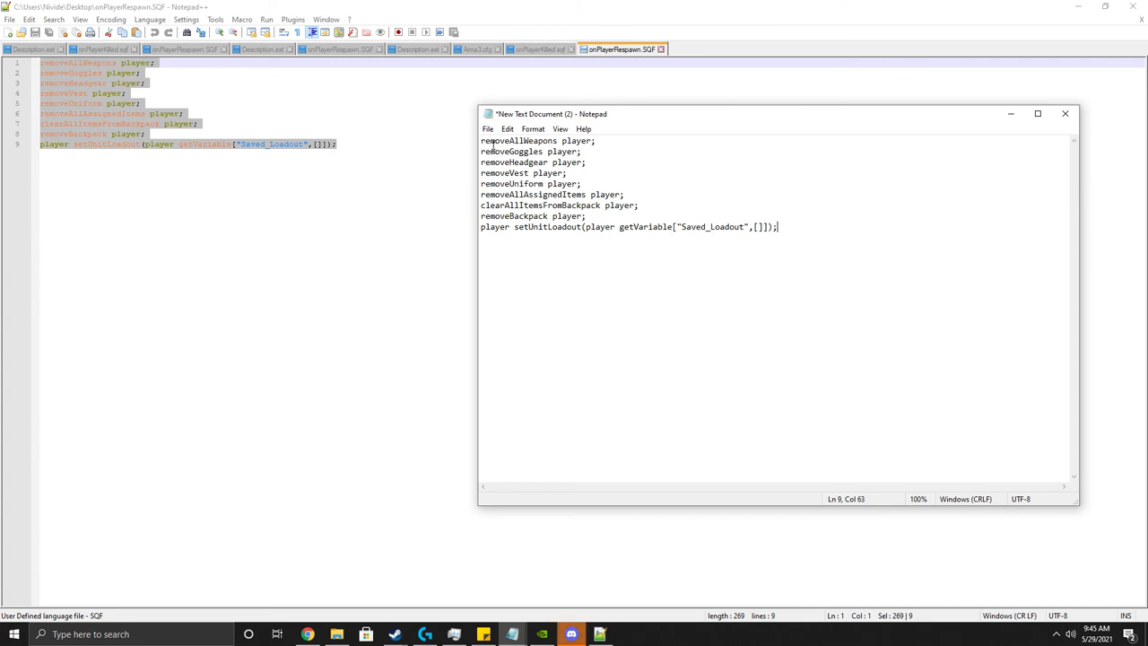
{"action": "mouse_move", "coordinate": [253, 176]}
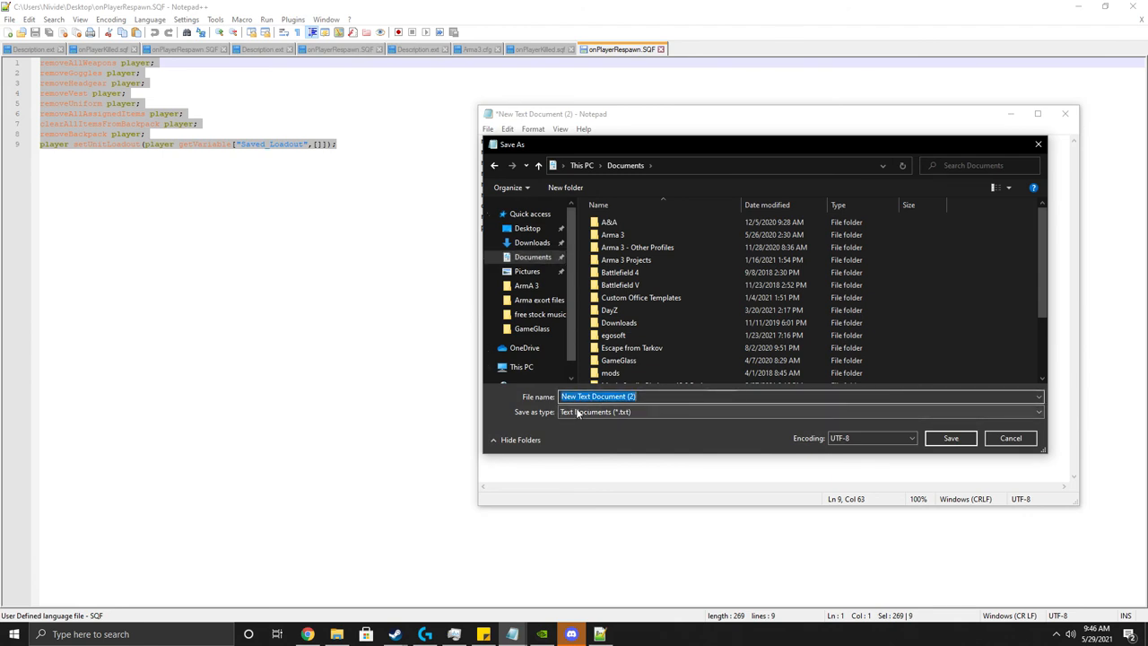
{"action": "type", "text": "onPlayerRespawn.sqf"}
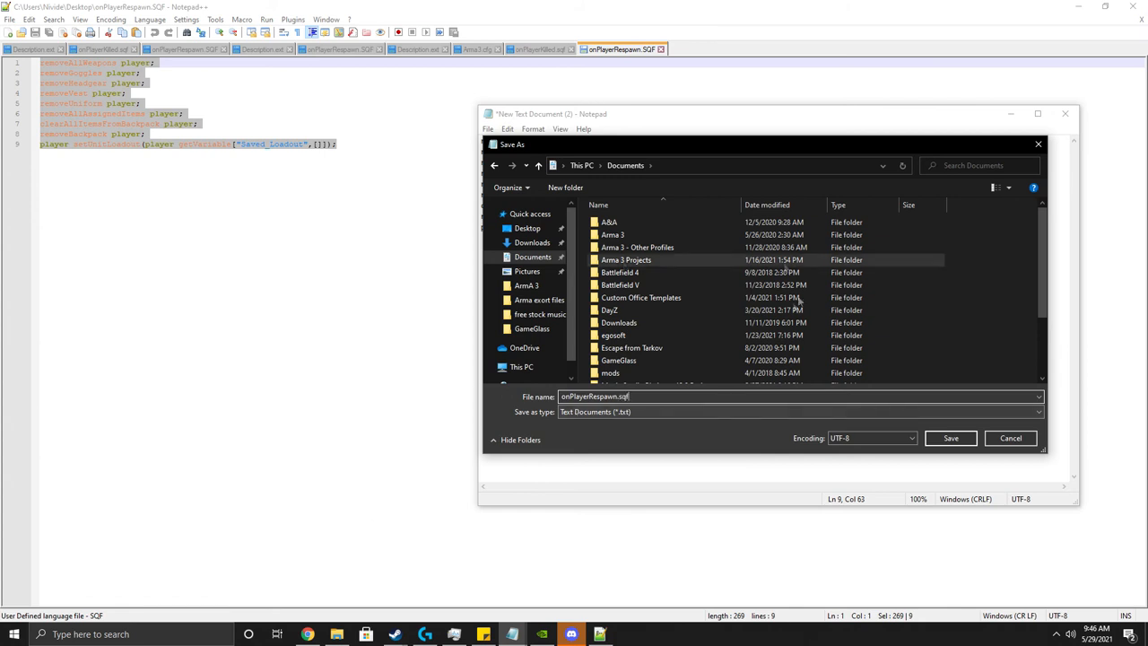
{"action": "left_click", "coordinate": [794, 412]}
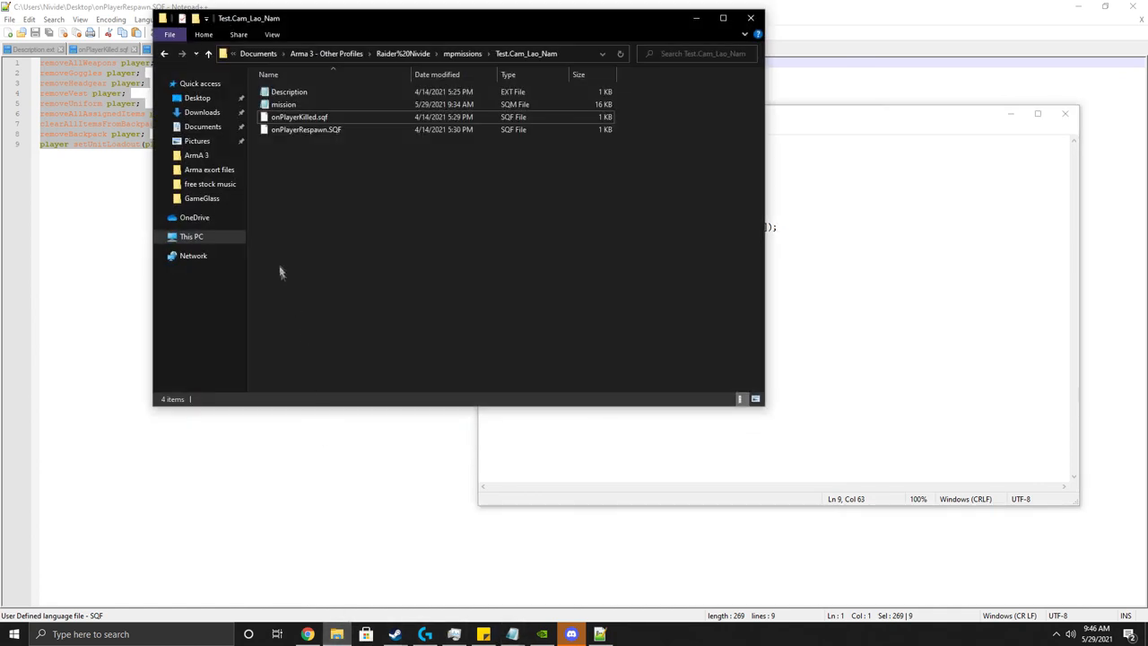
Bring the Test.Cam_Lao_Nam folder forward and select the Description file to see its details.
{"action": "left_click", "coordinate": [288, 104]}
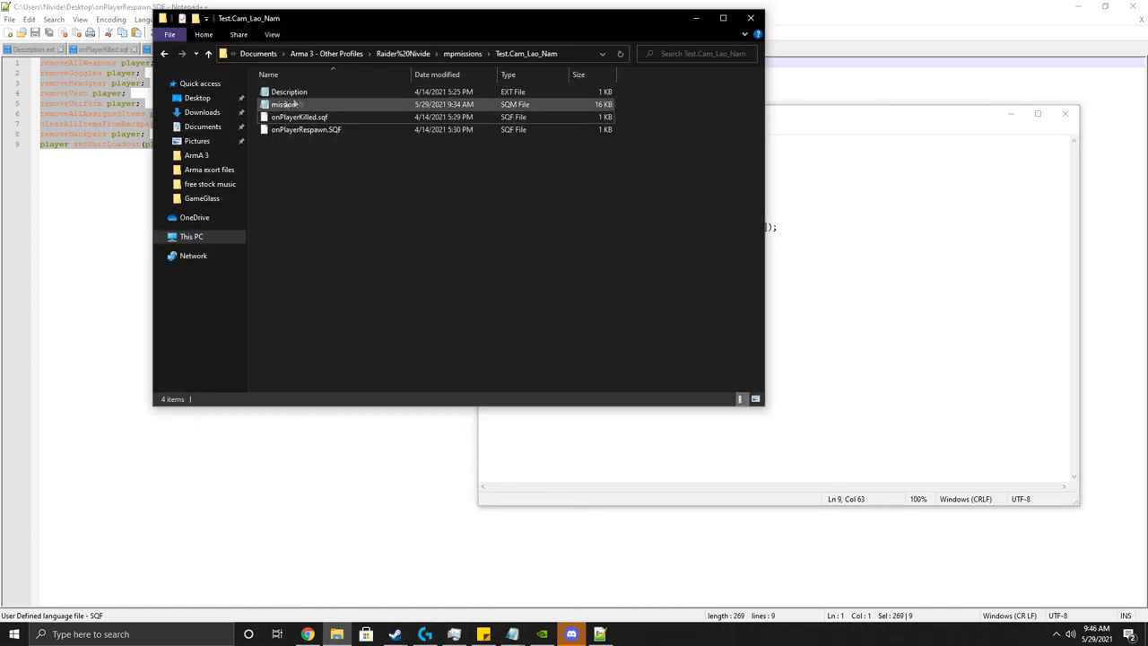
{"action": "mouse_move", "coordinate": [287, 91]}
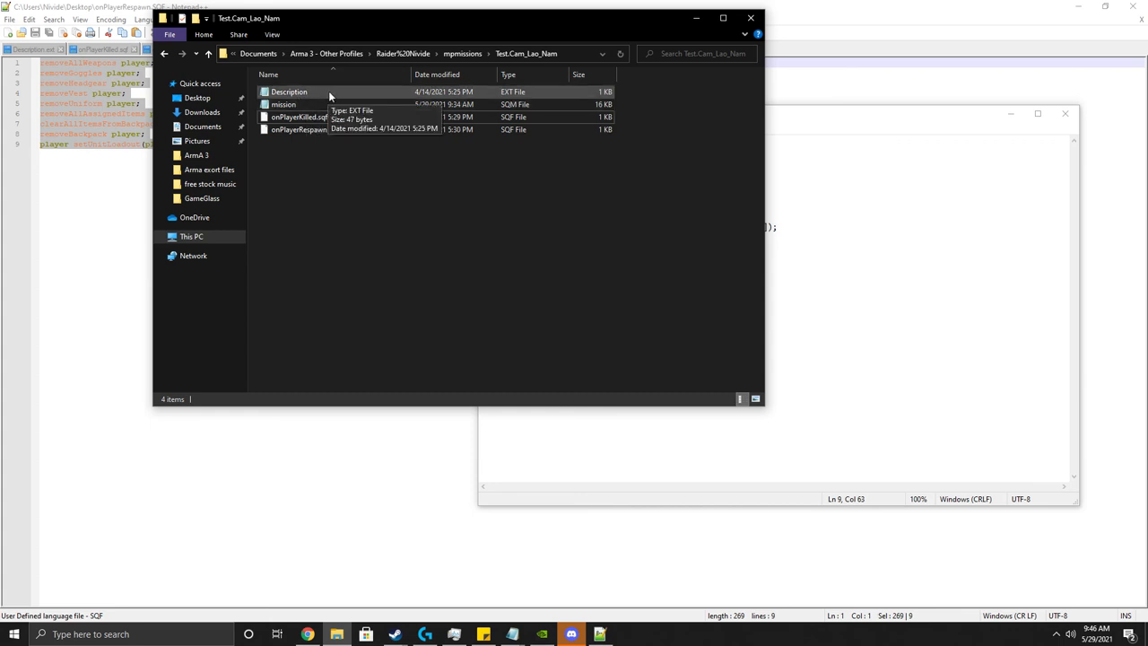
{"action": "mouse_move", "coordinate": [342, 93]}
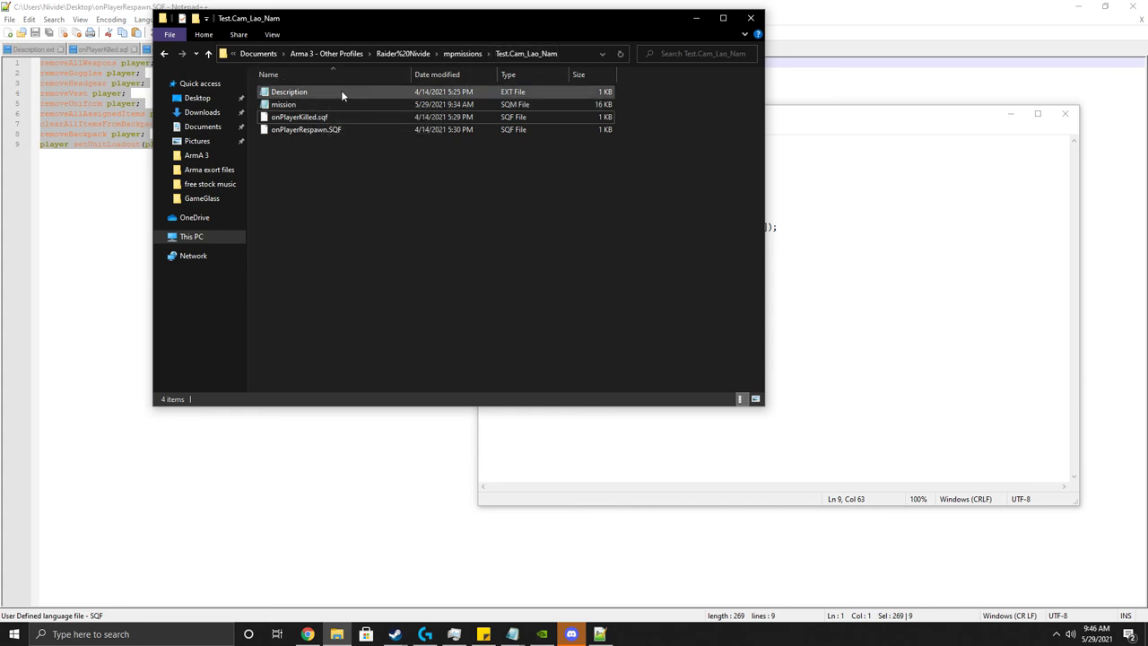
{"action": "left_click", "coordinate": [300, 117]}
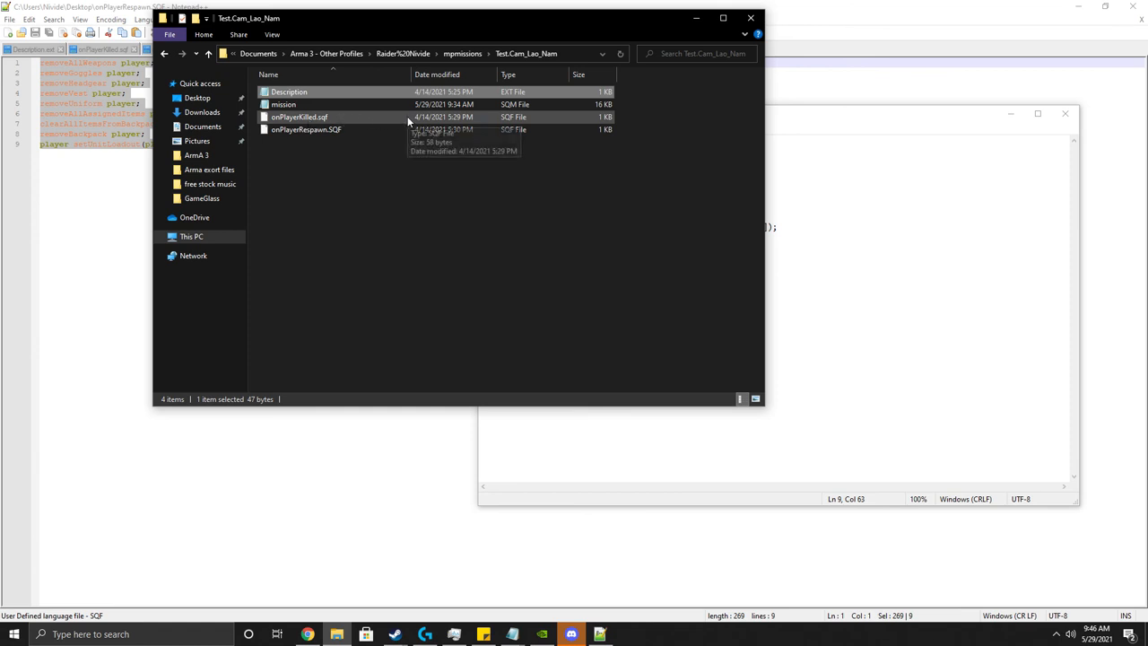
{"action": "mouse_move", "coordinate": [327, 137]}
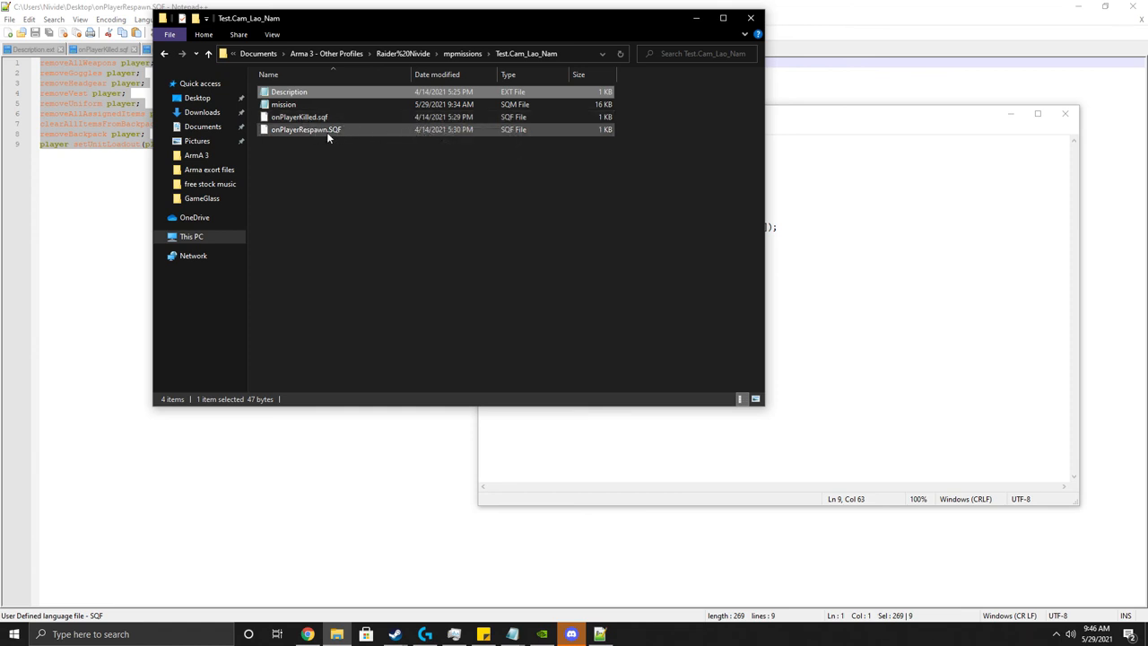